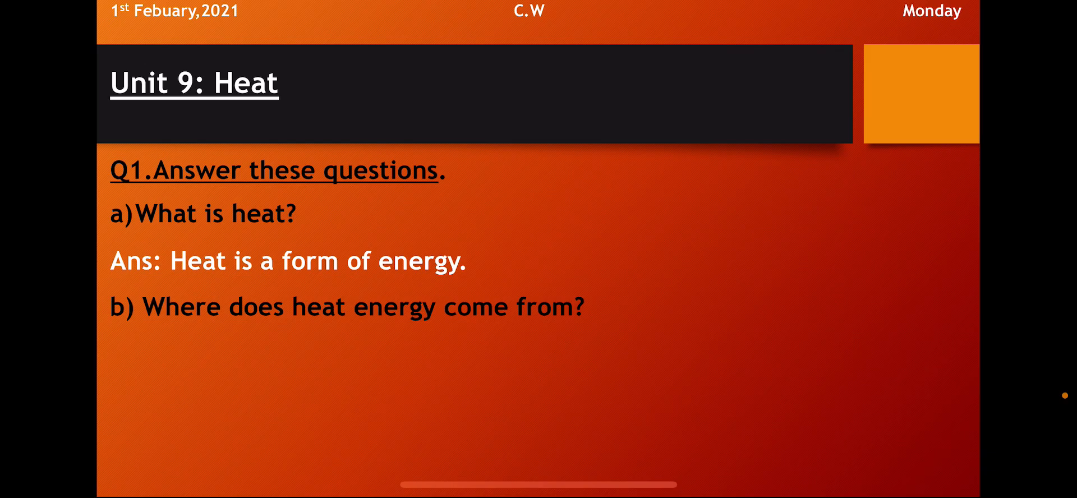
type("Ans: Heat energy comes from the sun and from burning things.")
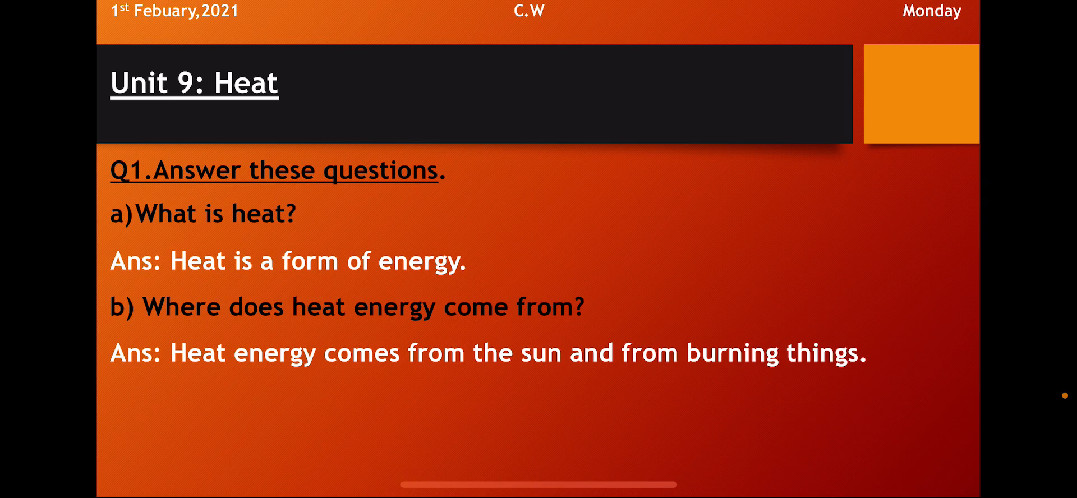